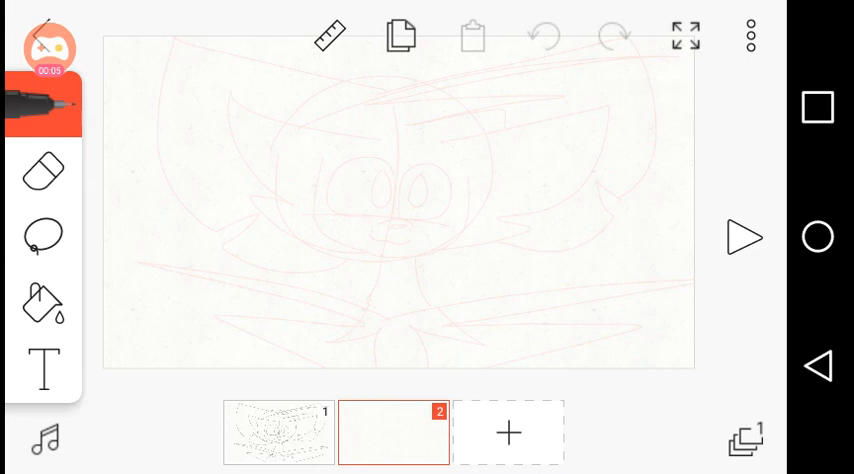
Step: Set the Frames-before onion skin to 39% start opacity and 37% end opacity
{"action": "left_click", "coordinate": [748, 30]}
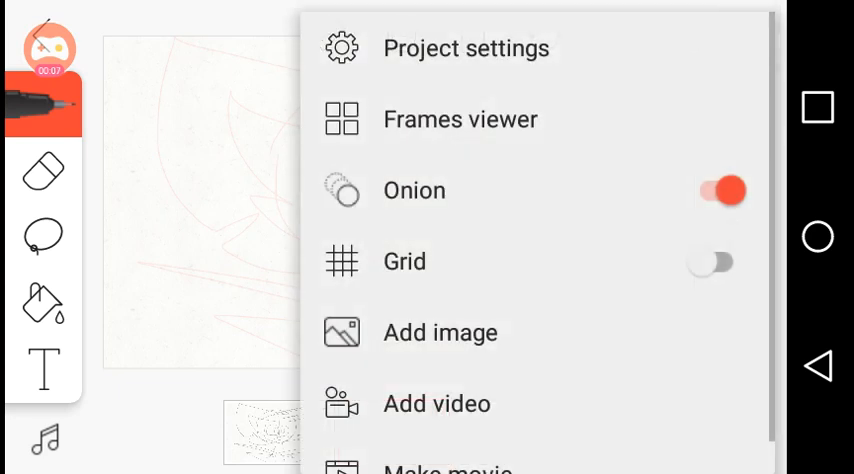
{"action": "left_click", "coordinate": [413, 190]}
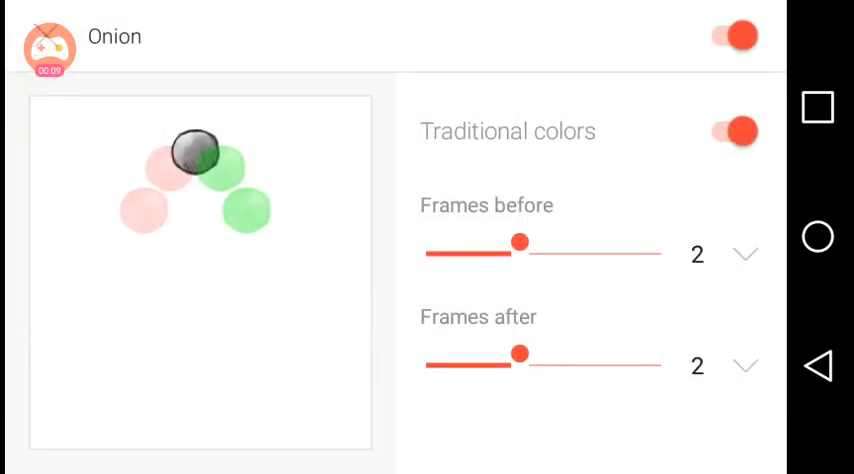
{"action": "left_click", "coordinate": [744, 254]}
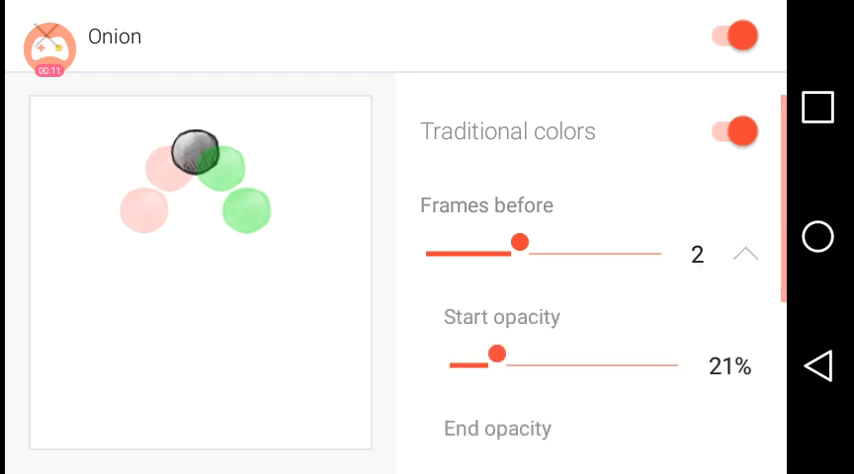
{"action": "left_click_drag", "start_coordinate": [498, 354], "coordinate": [540, 354]}
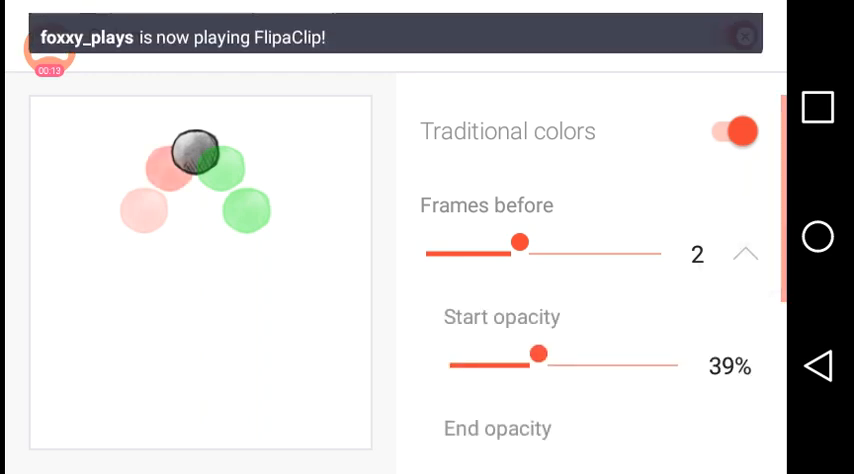
{"action": "scroll", "scroll_direction": "down", "scroll_amount": 3}
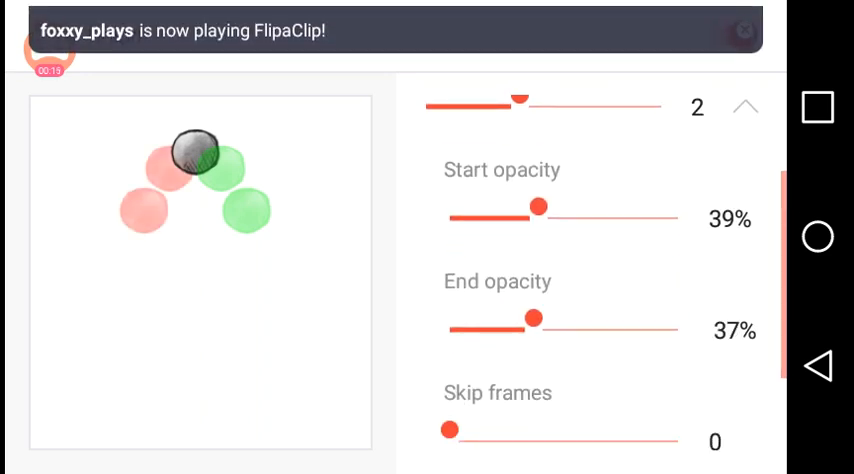
{"action": "left_click_drag", "start_coordinate": [535, 318], "coordinate": [558, 318]}
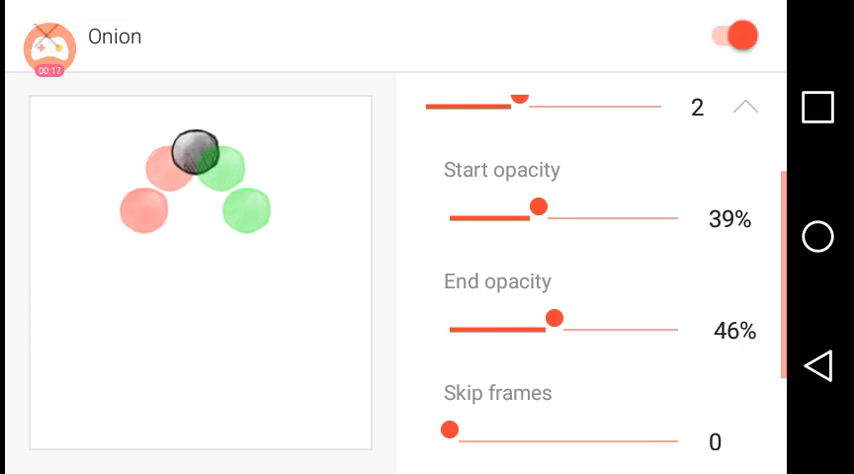
{"action": "left_click_drag", "start_coordinate": [556, 317], "coordinate": [534, 317]}
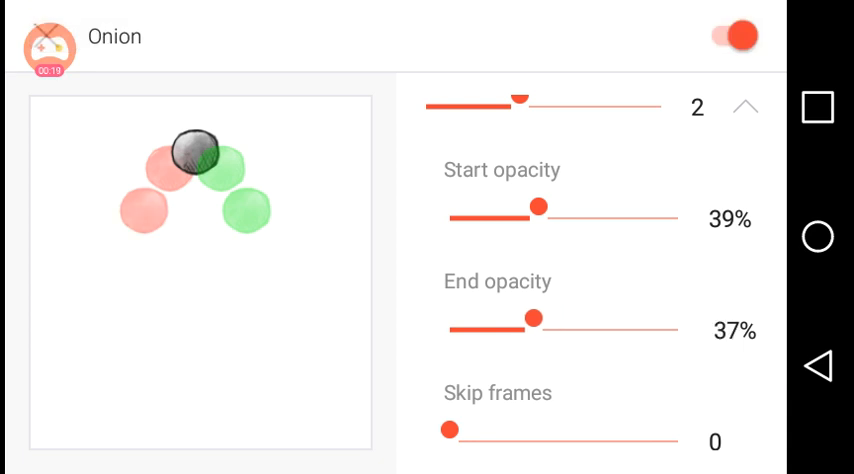
{"action": "scroll", "scroll_direction": "down", "scroll_amount": 3}
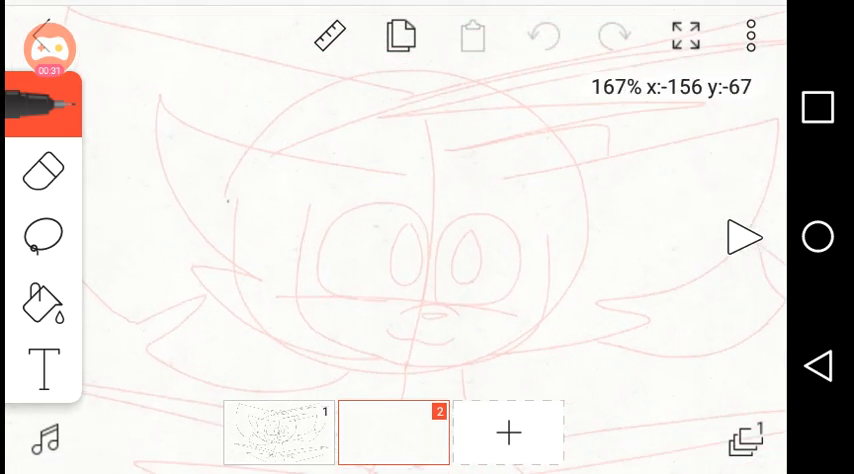
Step: Zoom the canvas in on the character's face in the red sketch
{"action": "left_click_drag", "start_coordinate": [225, 188], "coordinate": [328, 98]}
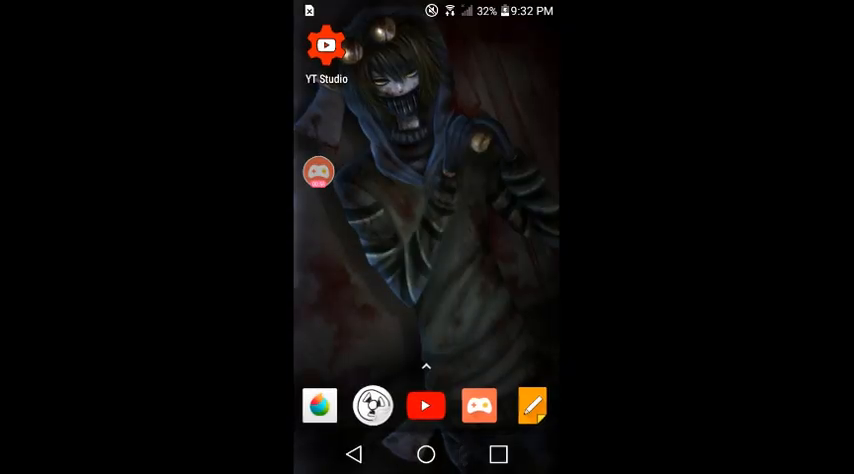
Step: Launch FlipaClip again from the home screen dock
{"action": "left_click", "coordinate": [498, 455]}
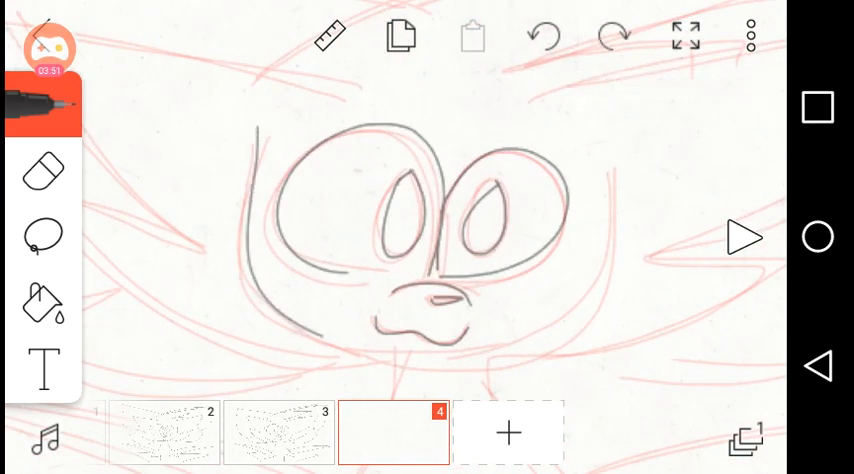
Step: Trace the face outline, eyes and nose in dark lines over the red sketch
{"action": "left_click", "coordinate": [544, 35]}
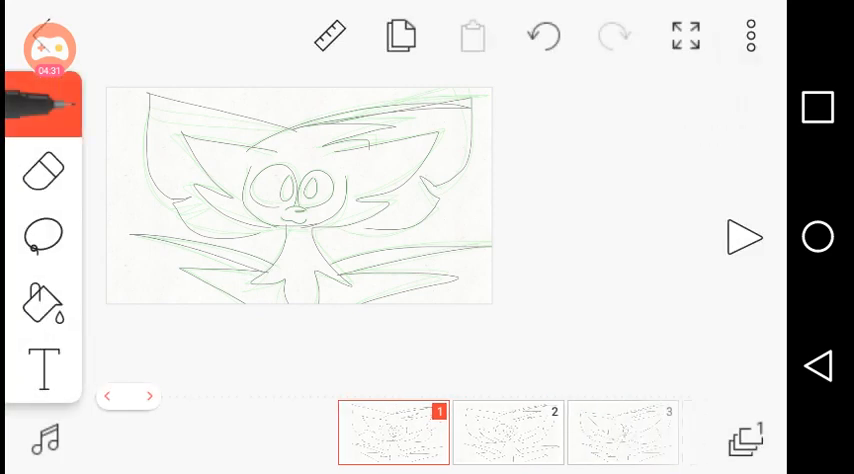
Step: Show the finished full-character line art on frame 1 of the timeline
{"action": "left_click", "coordinate": [510, 432]}
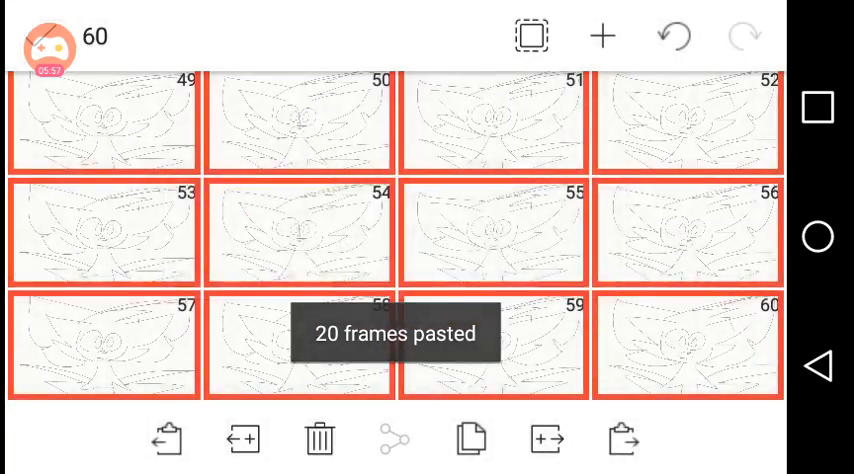
Step: Paste another batch of 20 copied frames so the animation reaches 80 frames
{"action": "left_click", "coordinate": [625, 440]}
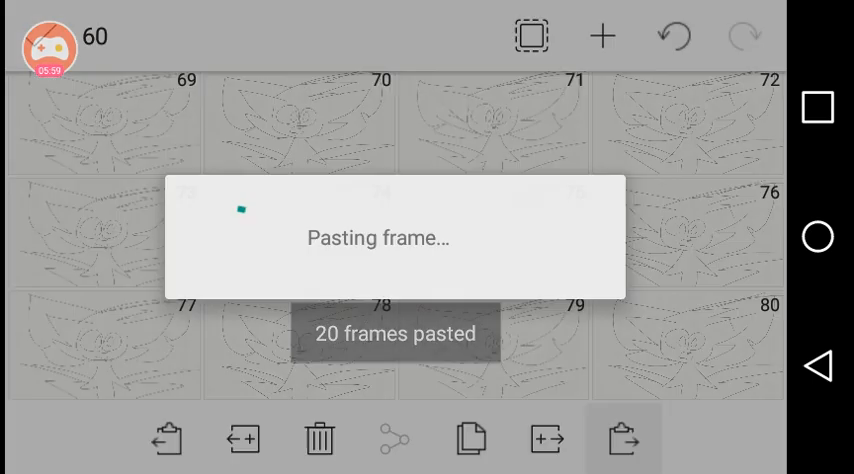